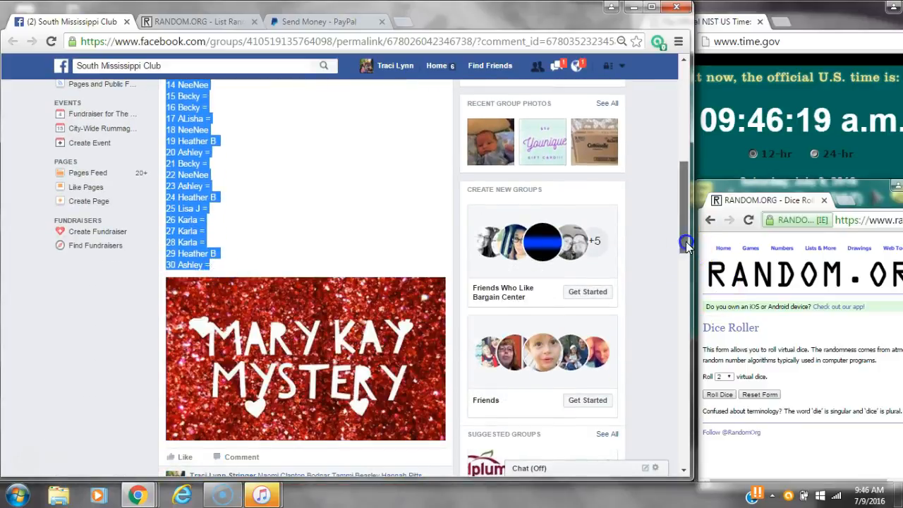
Scroll the group post past the 30-spot list to the latest 'live' comment.
{"action": "scroll", "scroll_direction": "down", "scroll_amount": 3}
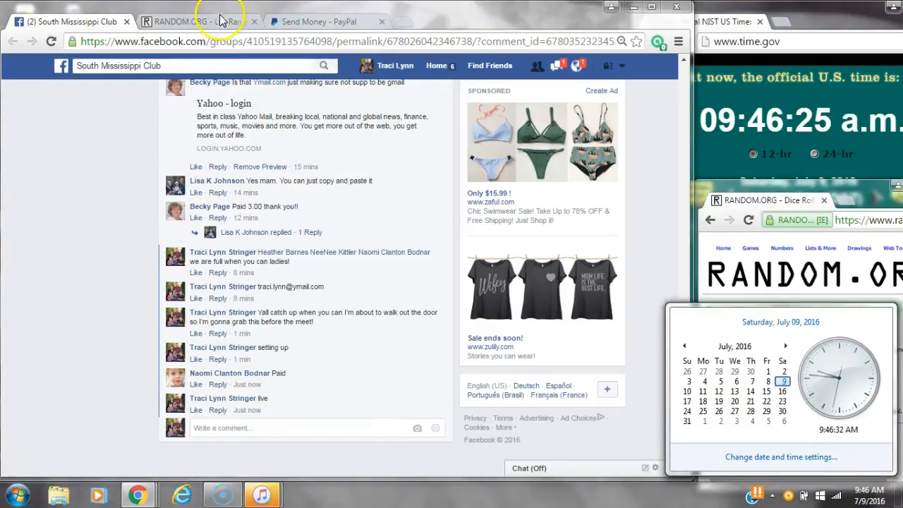
Bring up the RANDOM.ORG List Randomizer holding the numbered name list.
{"action": "left_click", "coordinate": [190, 21]}
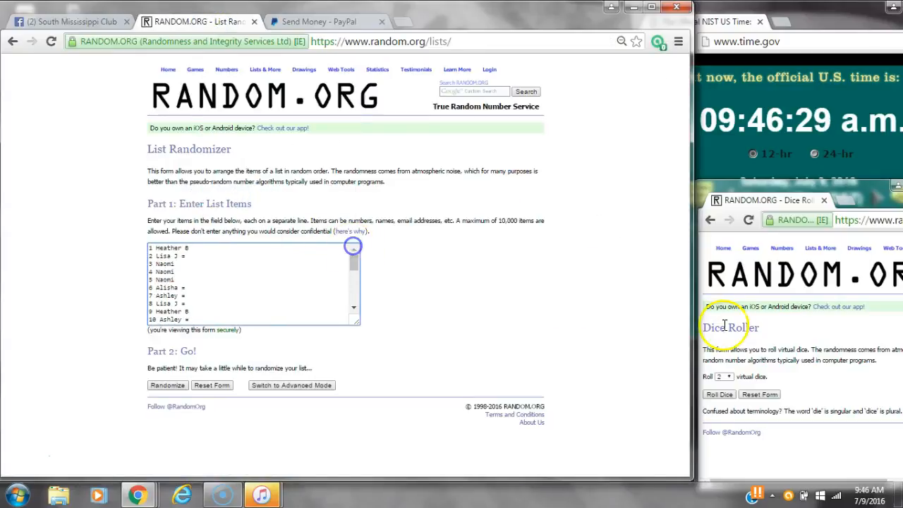
{"action": "left_click", "coordinate": [719, 394]}
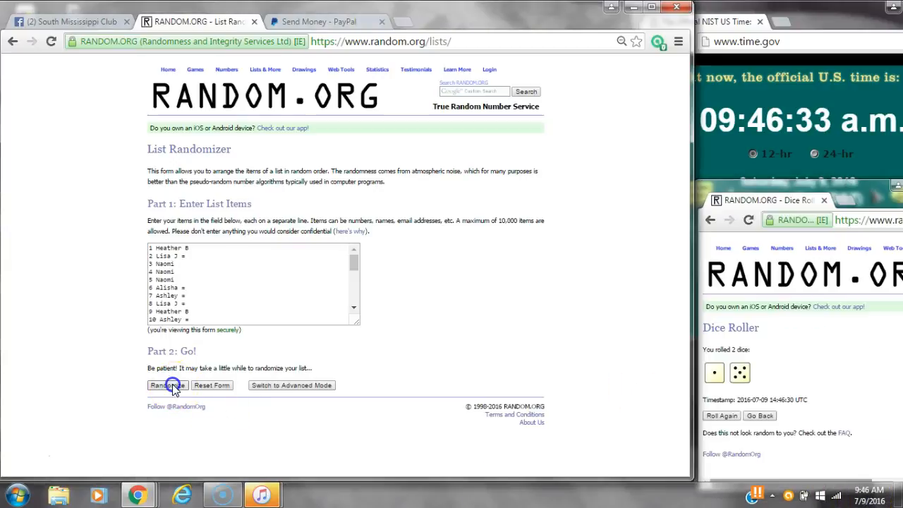
Shuffle the 30-name list with Randomize, then Again! five times.
{"action": "left_click", "coordinate": [167, 385]}
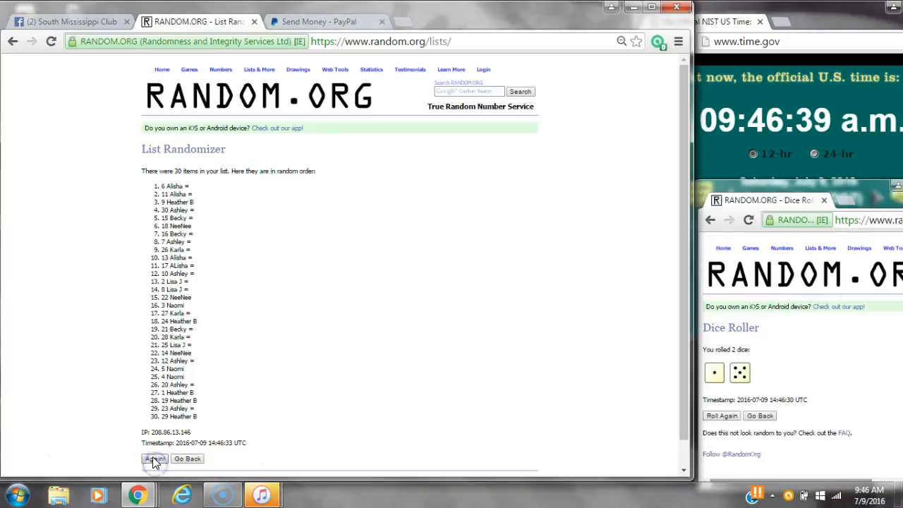
{"action": "left_click", "coordinate": [153, 458]}
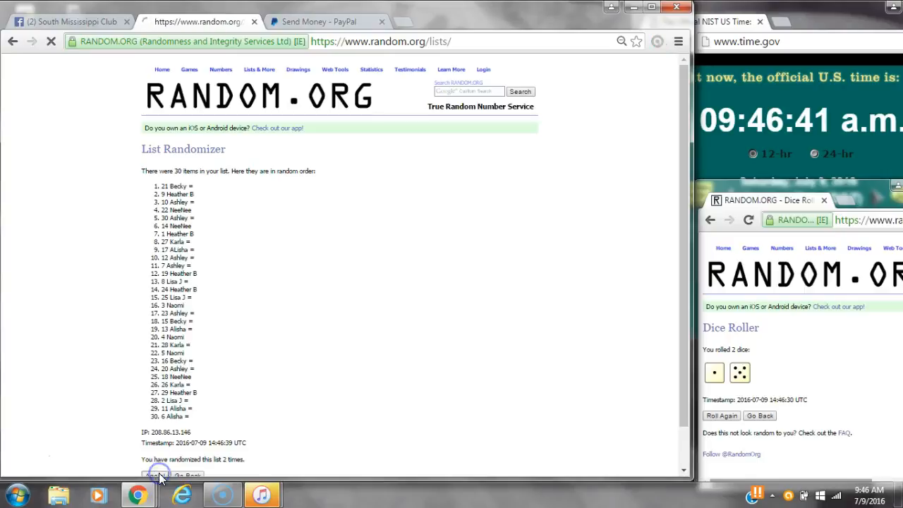
{"action": "left_click", "coordinate": [159, 474]}
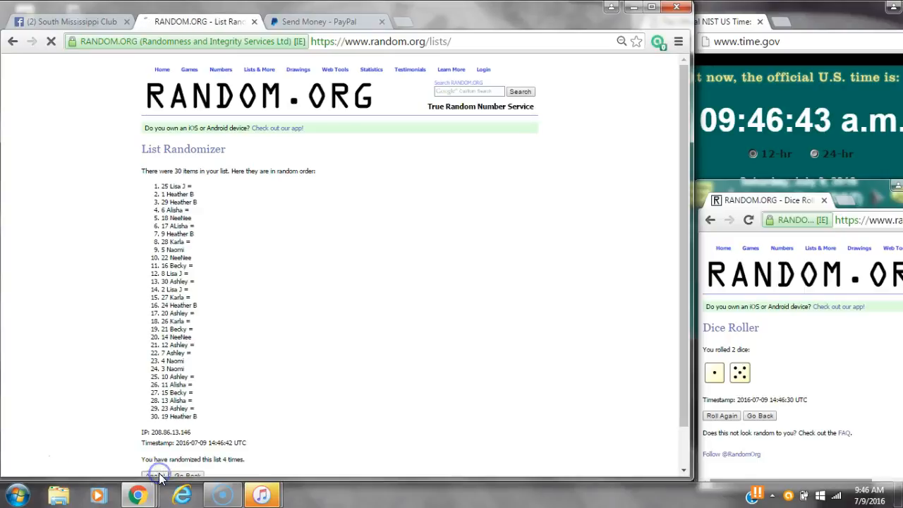
{"action": "left_click", "coordinate": [154, 474]}
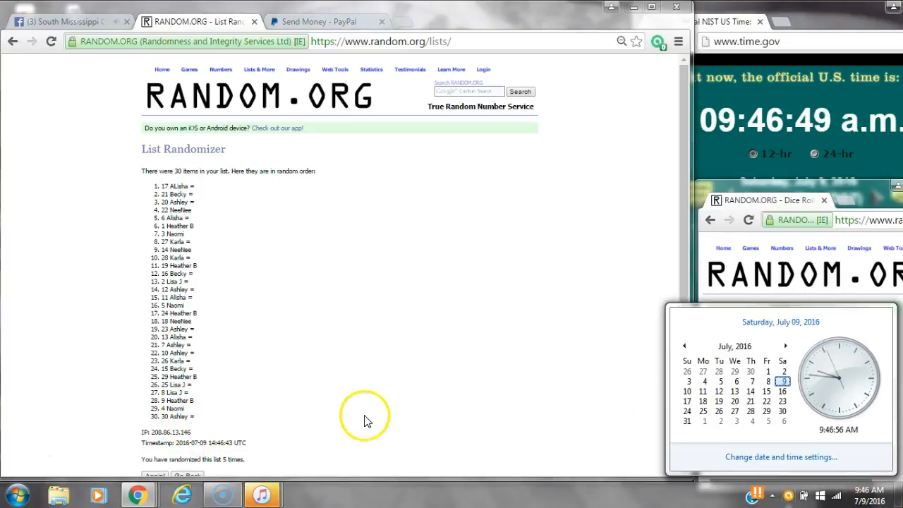
{"action": "left_click", "coordinate": [154, 475]}
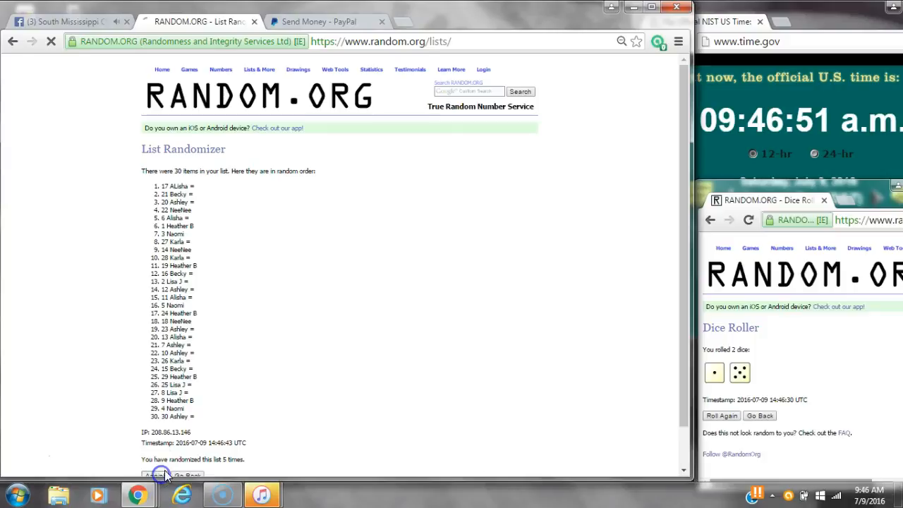
{"action": "left_click", "coordinate": [161, 474]}
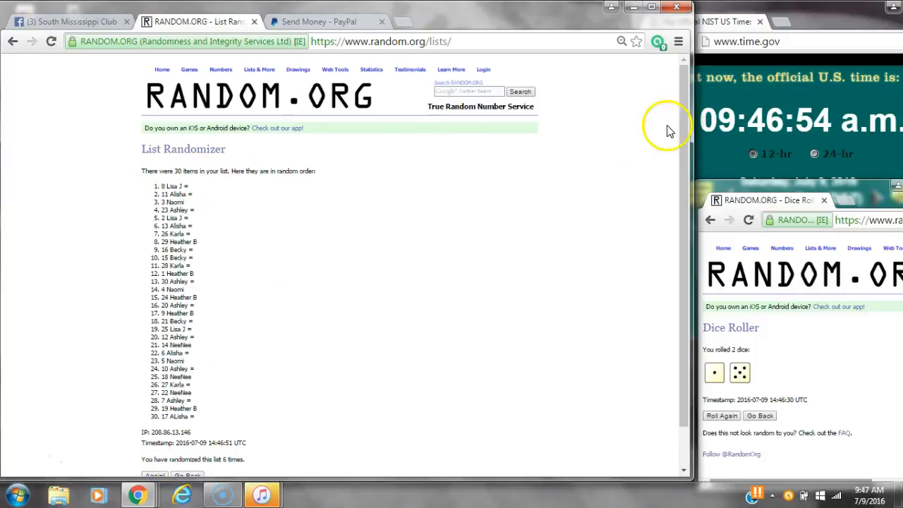
Post a 'done' comment on the Facebook thread, then return to the randomized list.
{"action": "scroll", "scroll_direction": "down", "scroll_amount": 3}
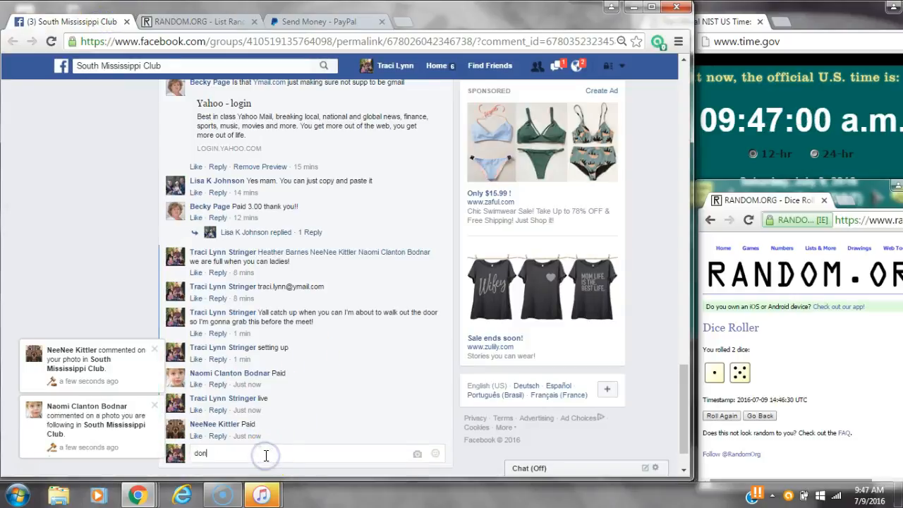
{"action": "key", "text": "Return"}
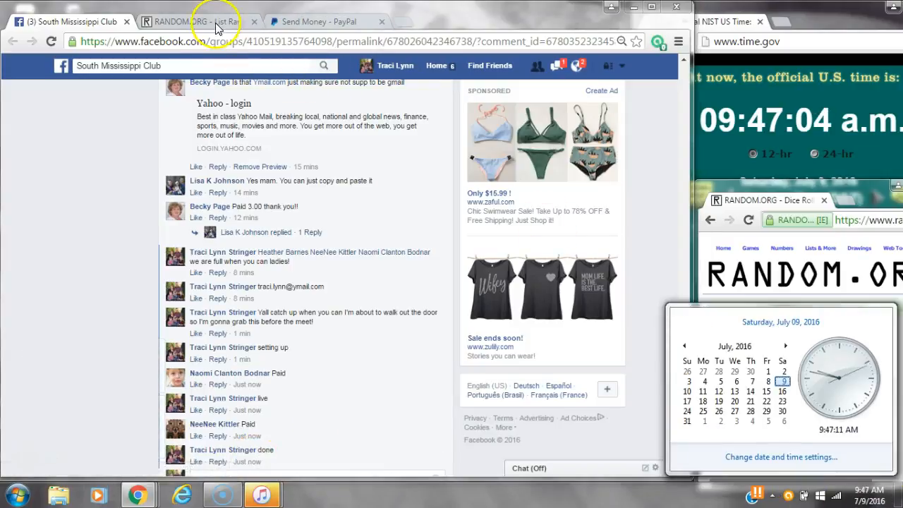
{"action": "left_click", "coordinate": [190, 22]}
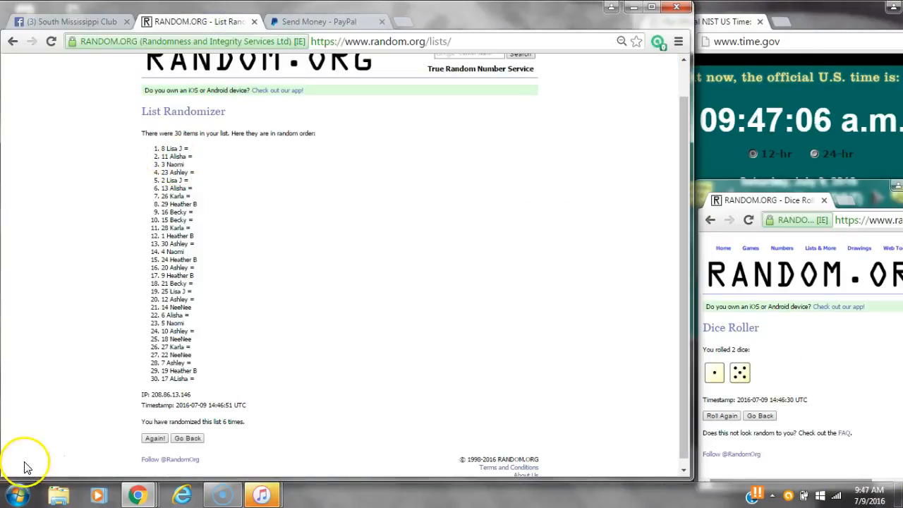